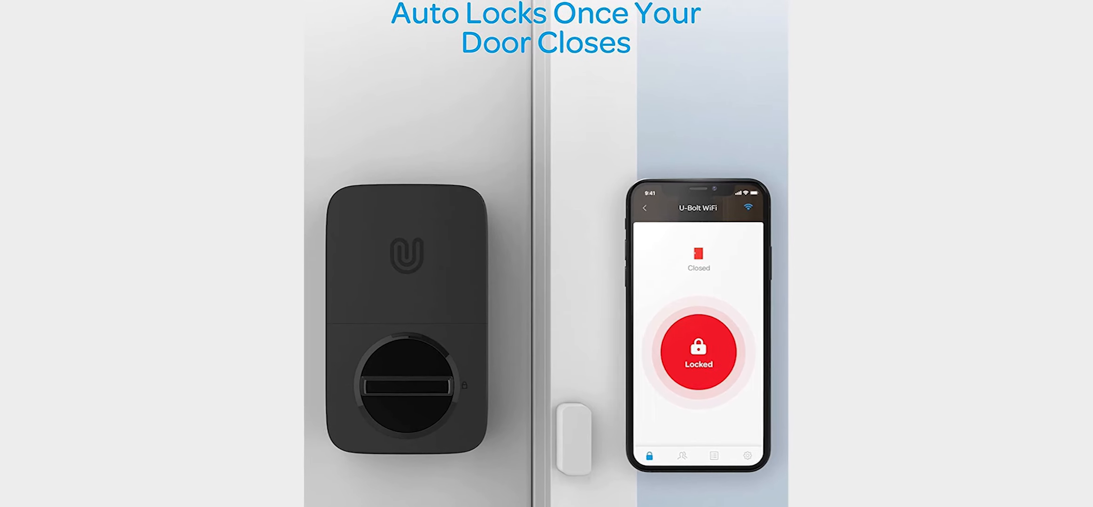
{"action": "scroll", "scroll_direction": "down", "scroll_amount": 3}
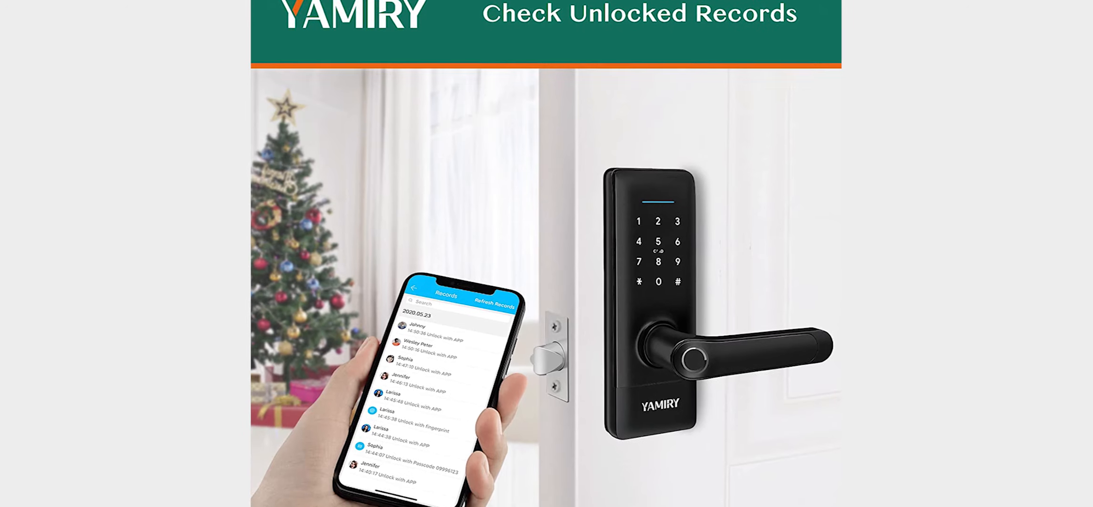
{"action": "scroll", "scroll_direction": "down", "scroll_amount": 3}
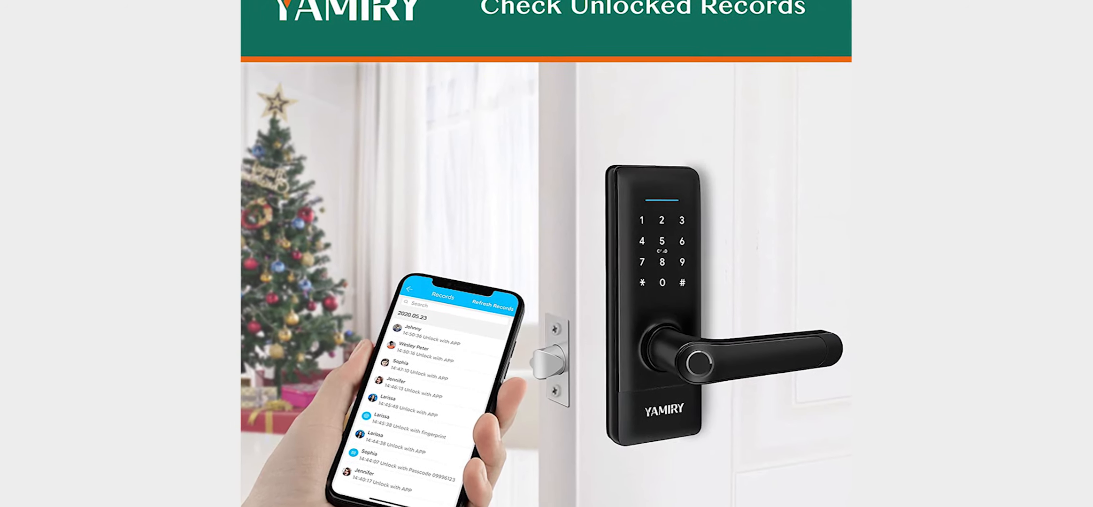
{"action": "scroll", "scroll_direction": "down", "scroll_amount": 3}
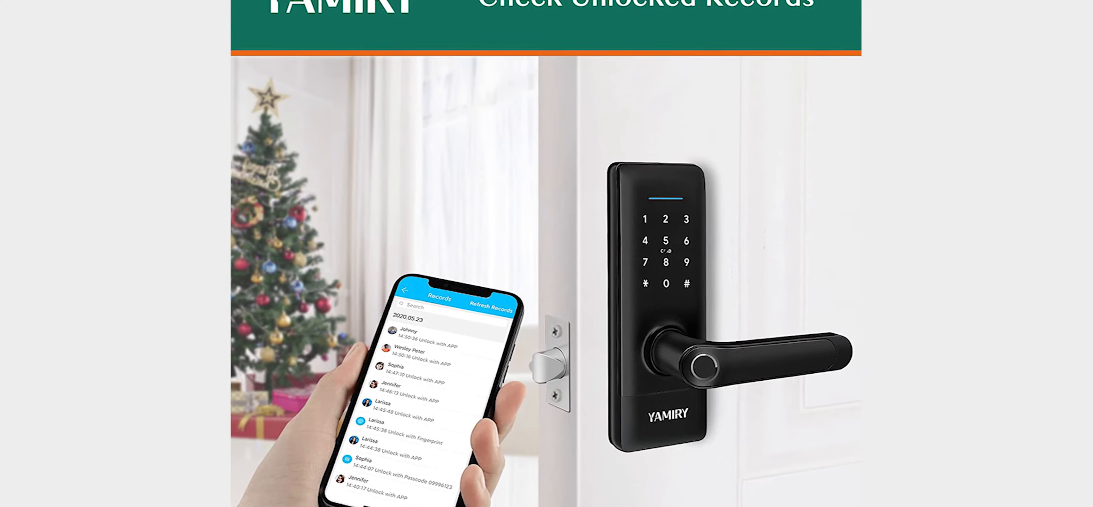
{"action": "scroll", "scroll_direction": "down", "scroll_amount": 3}
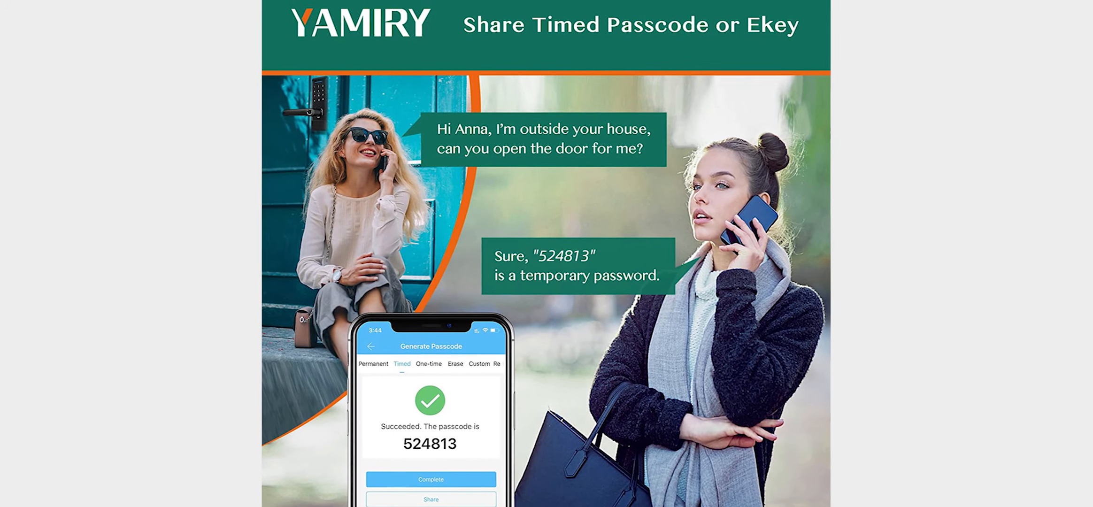
{"action": "scroll", "scroll_direction": "down", "scroll_amount": 3}
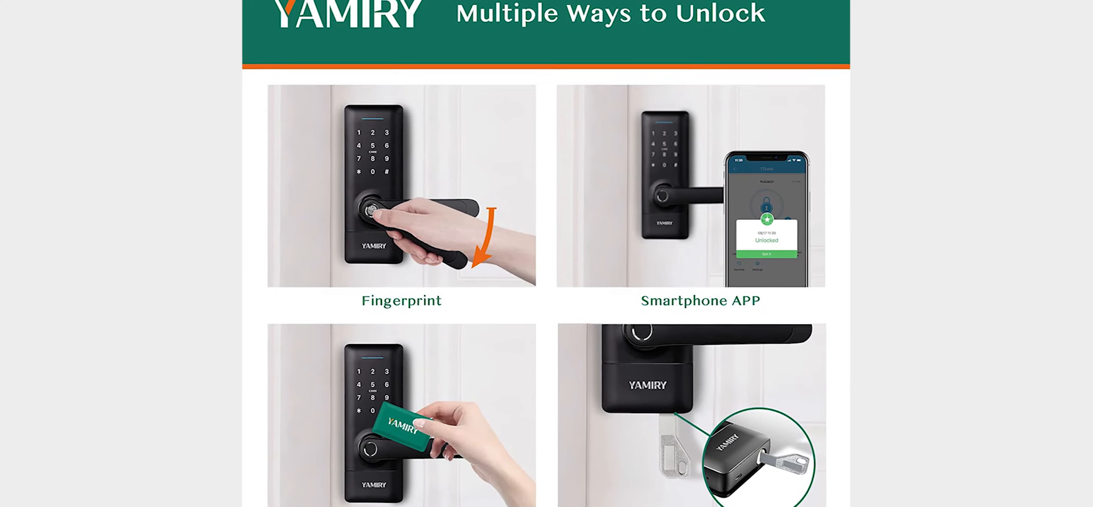
{"action": "scroll", "scroll_direction": "down", "scroll_amount": 3}
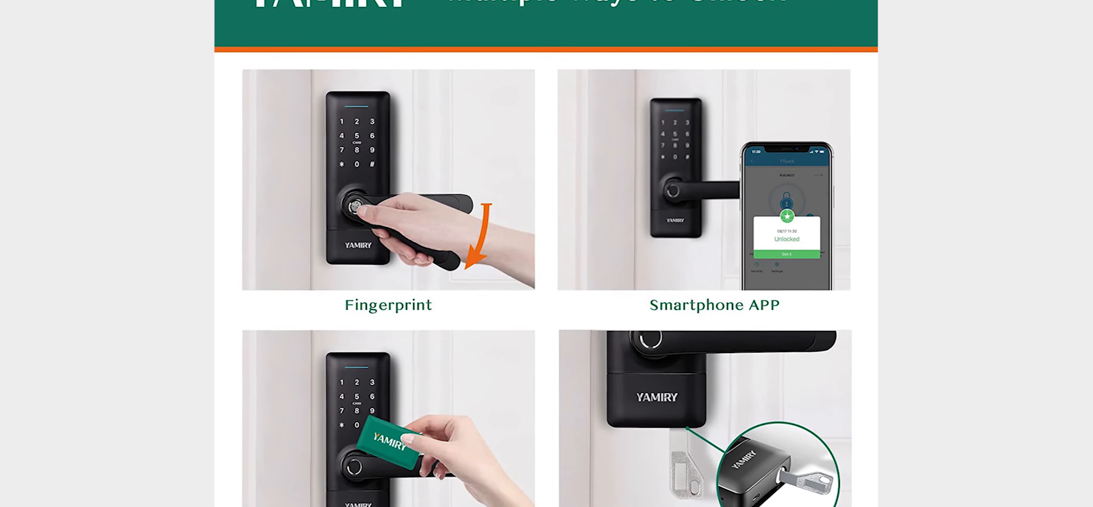
{"action": "scroll", "scroll_direction": "down", "scroll_amount": 3}
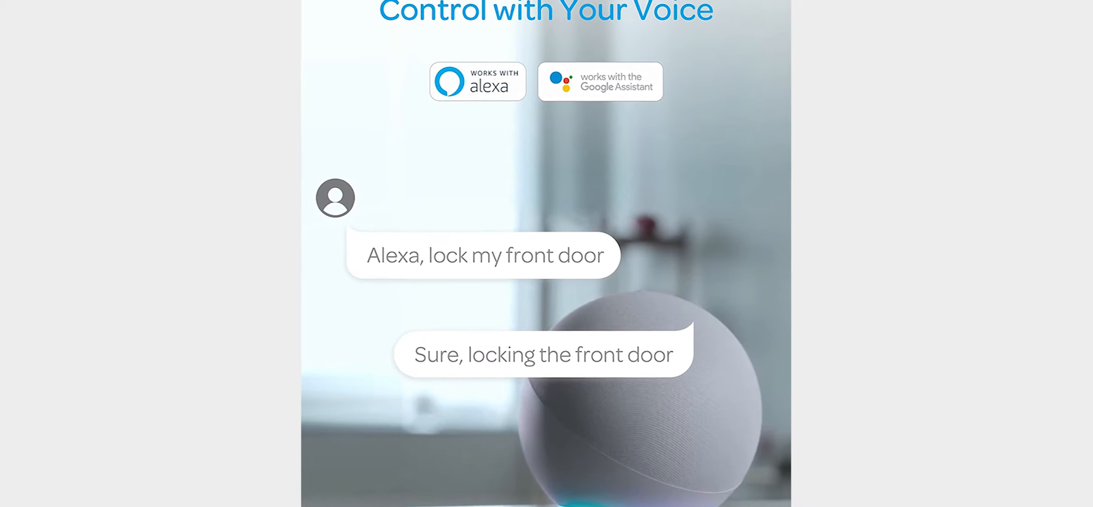
{"action": "scroll", "scroll_direction": "down", "scroll_amount": 3}
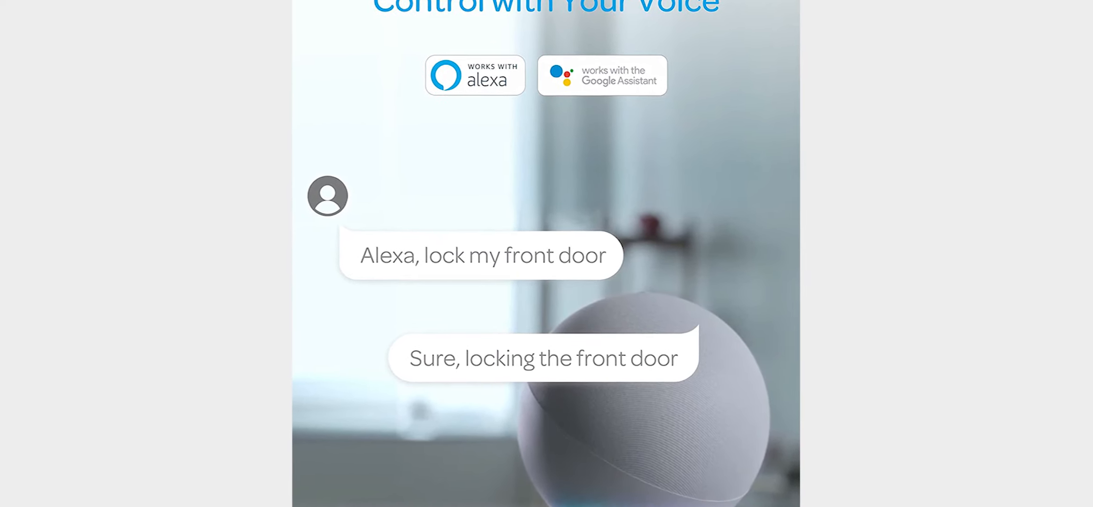